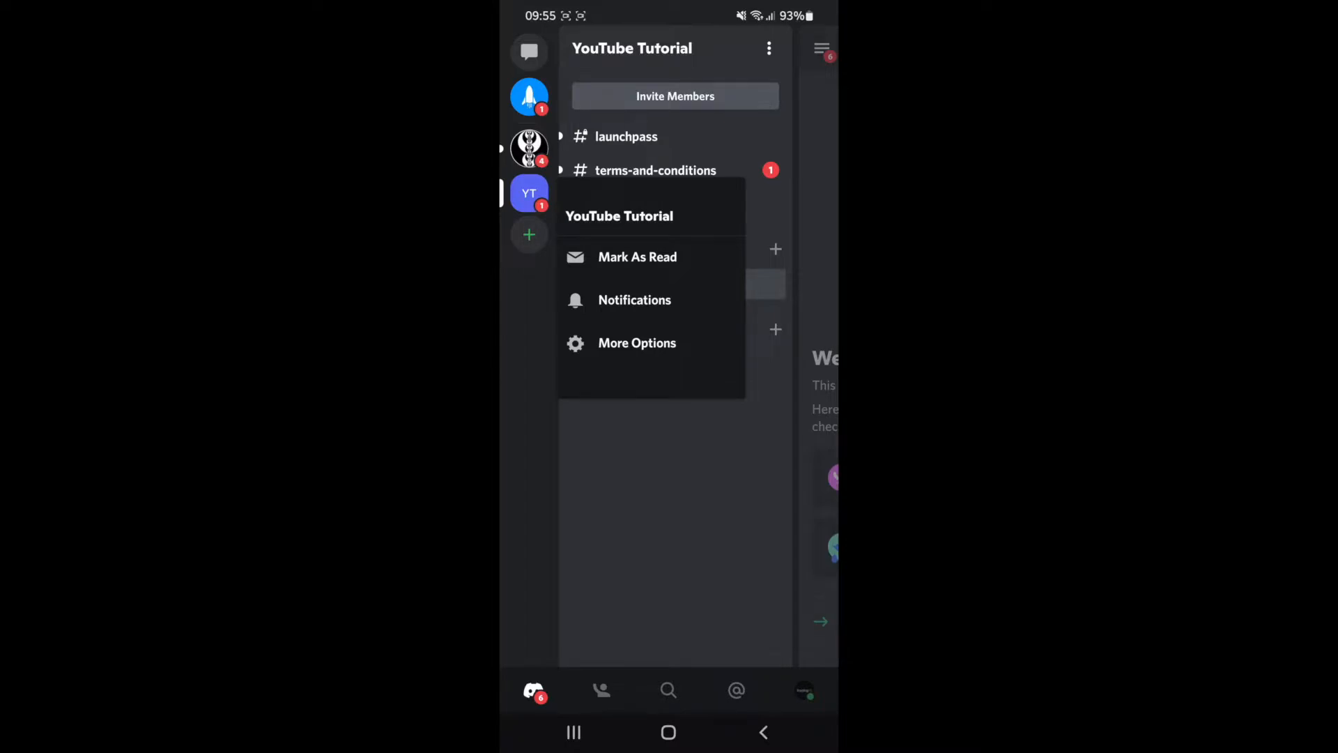
Go into Server Settings for the YouTube Tutorial server from its options menu.
click(636, 342)
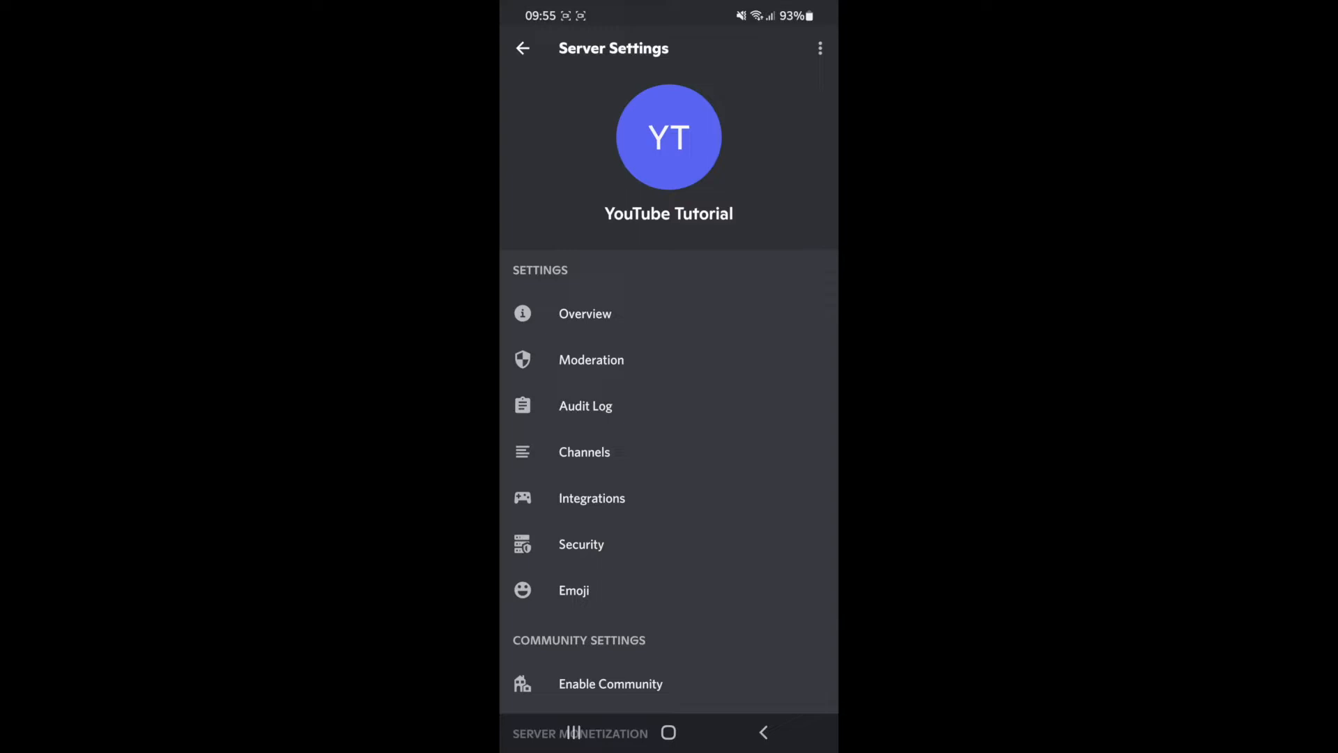
In Overview, rename the server from 'YouTube Tutorial' to 'YouTube New' and save the change.
click(585, 313)
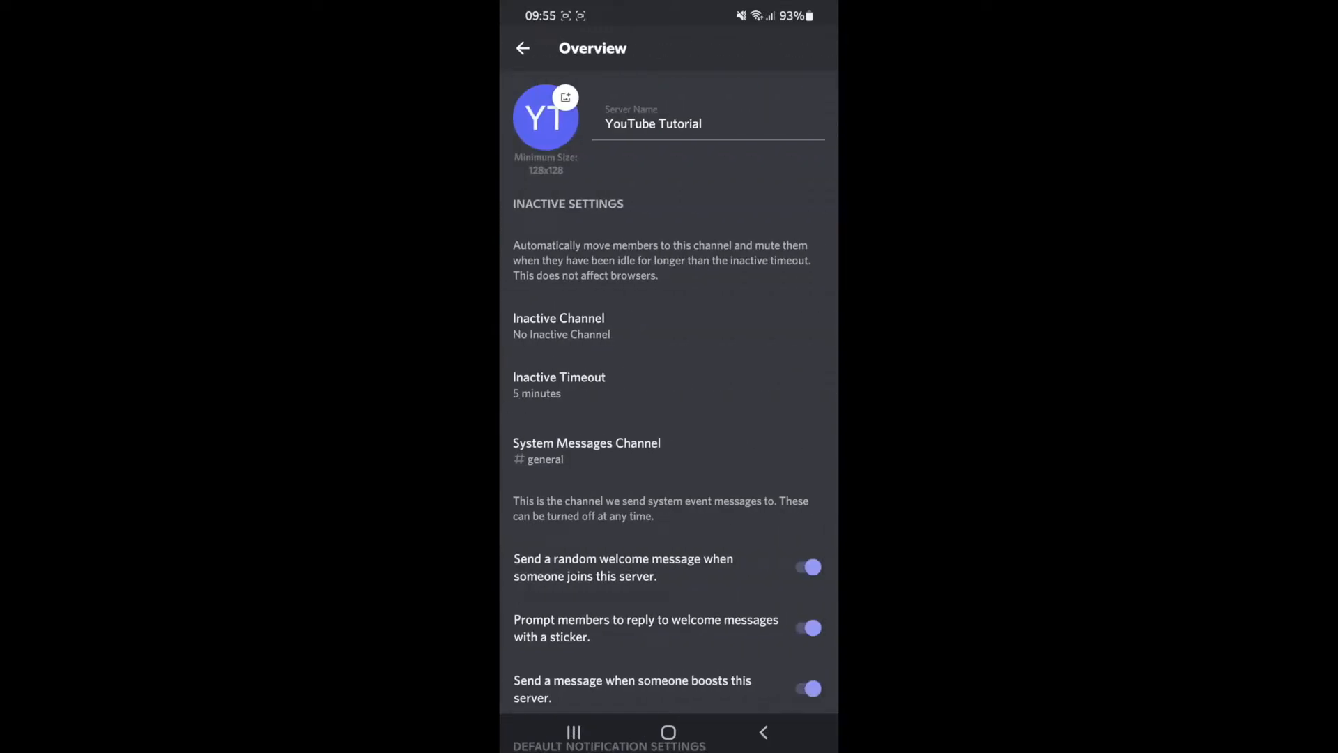
click(653, 124)
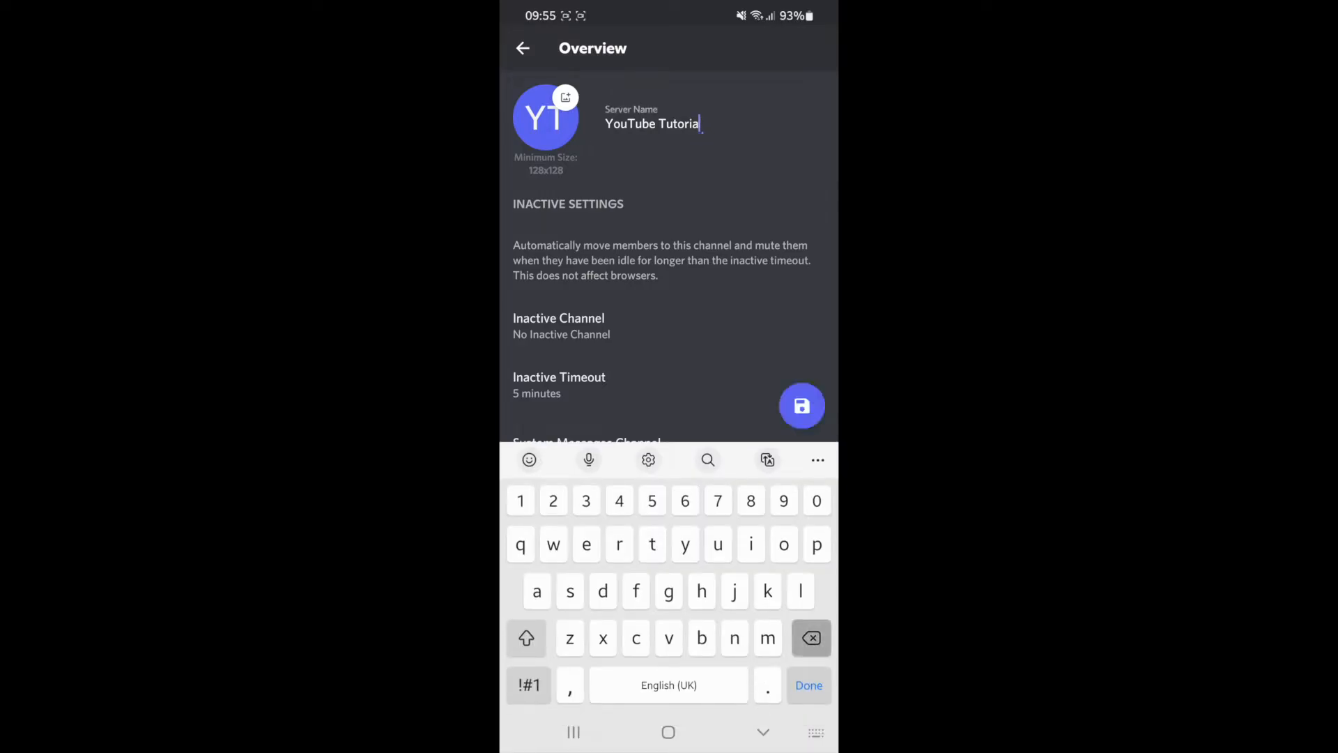
key(Backspace)
text(New)
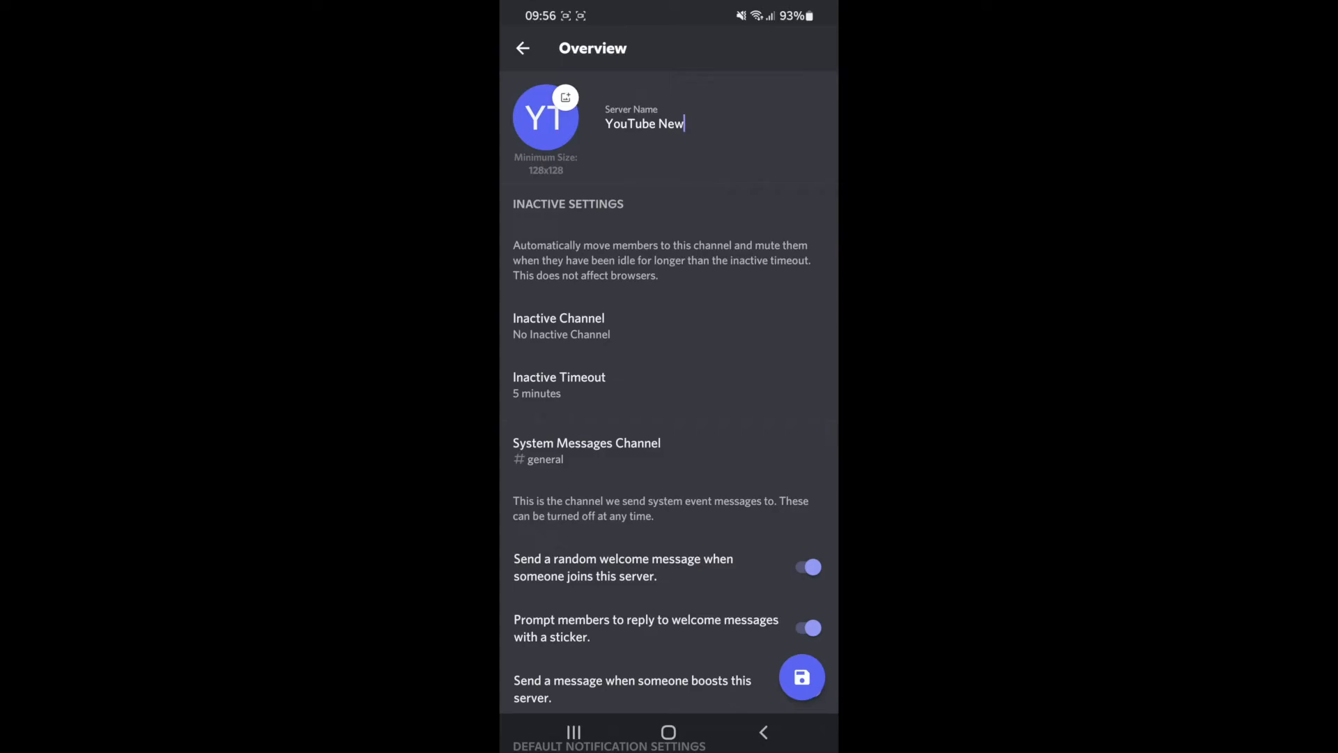
click(801, 677)
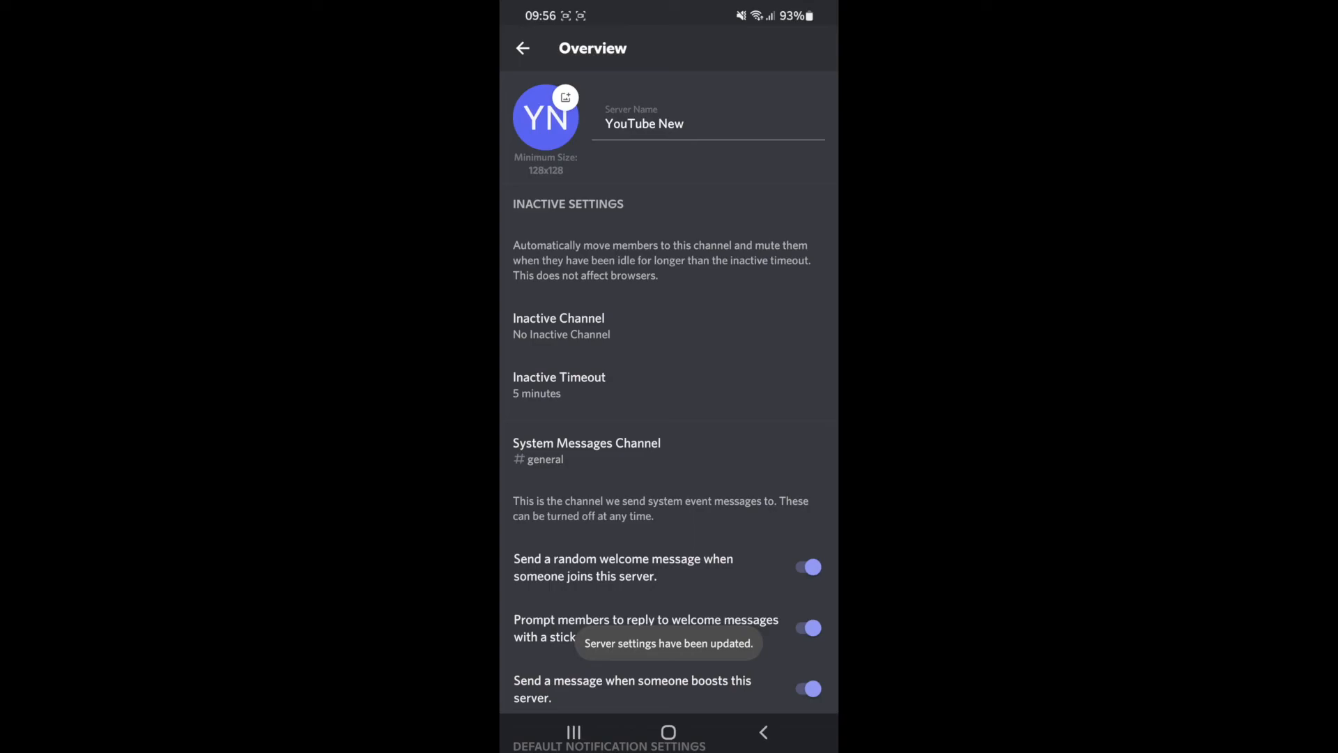